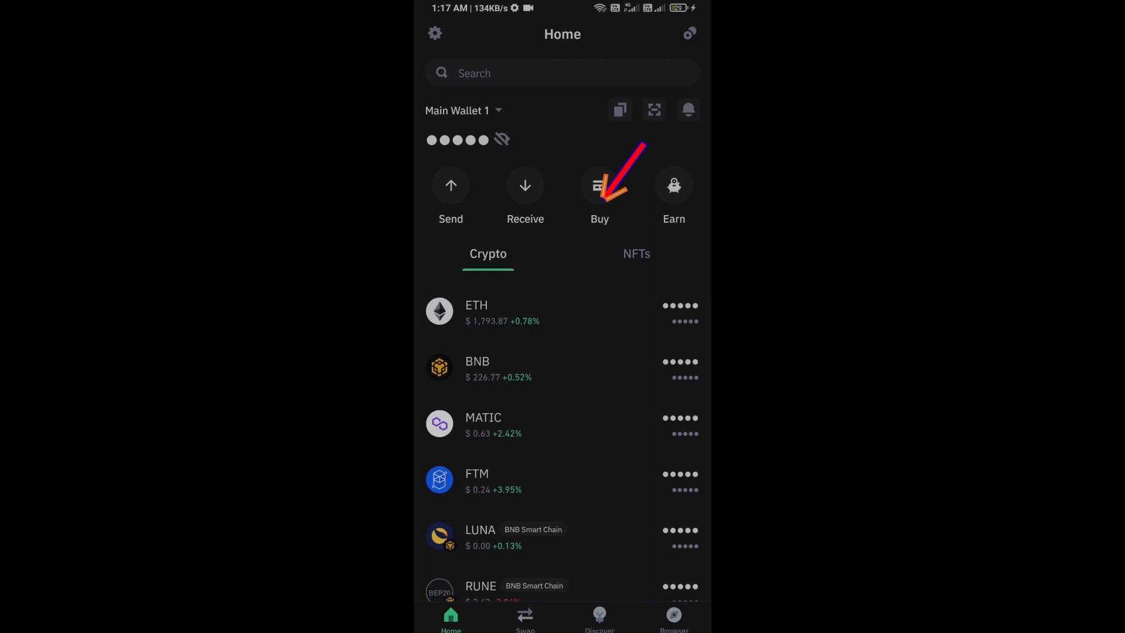
# Step: Select ETH to buy, view its wallet receiving address, and return home
pyautogui.click(599, 185)
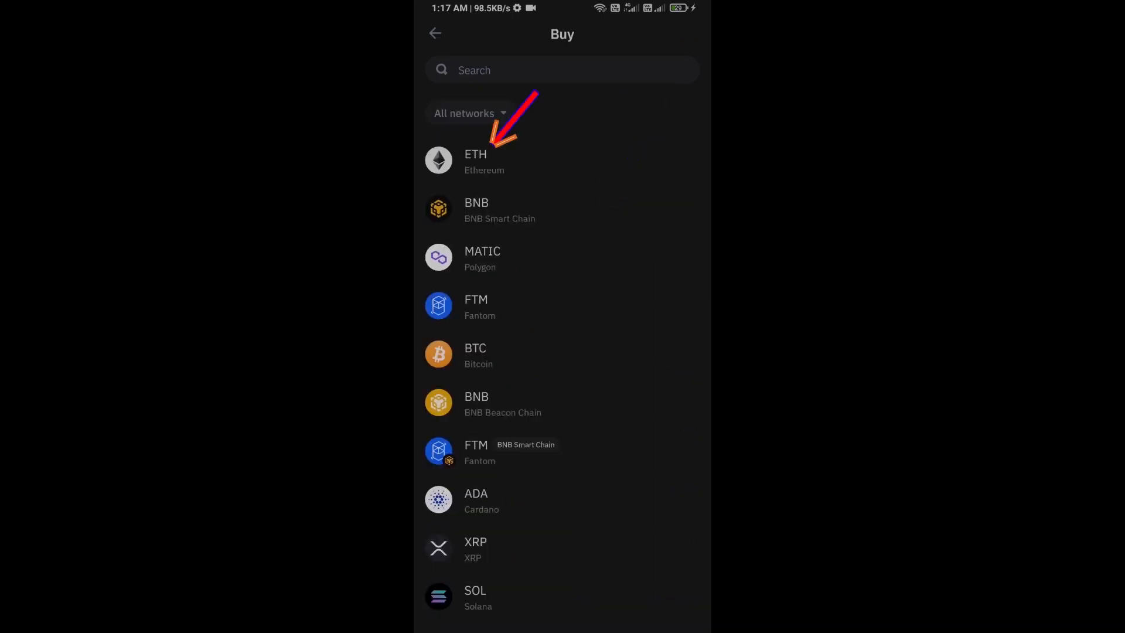
pyautogui.click(476, 162)
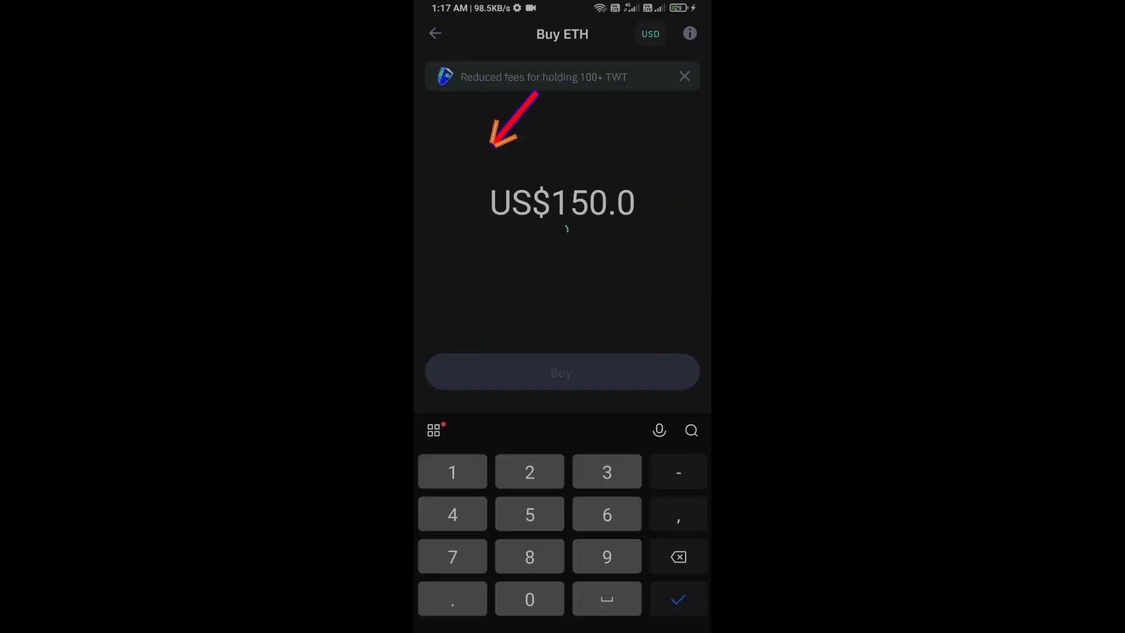
pyautogui.click(677, 556)
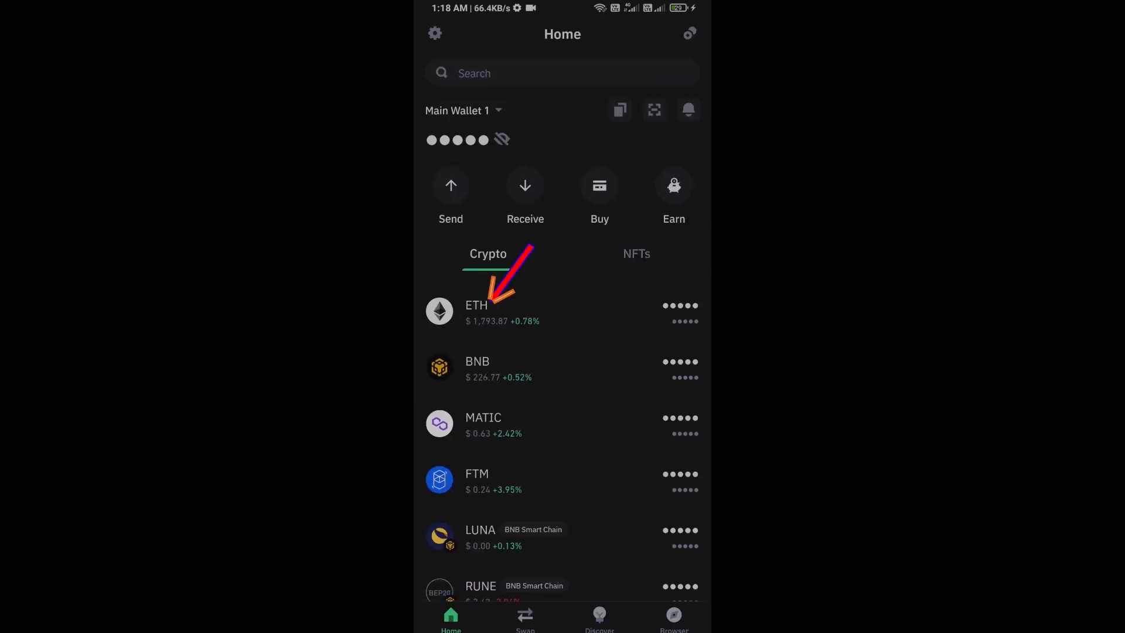
pyautogui.click(524, 190)
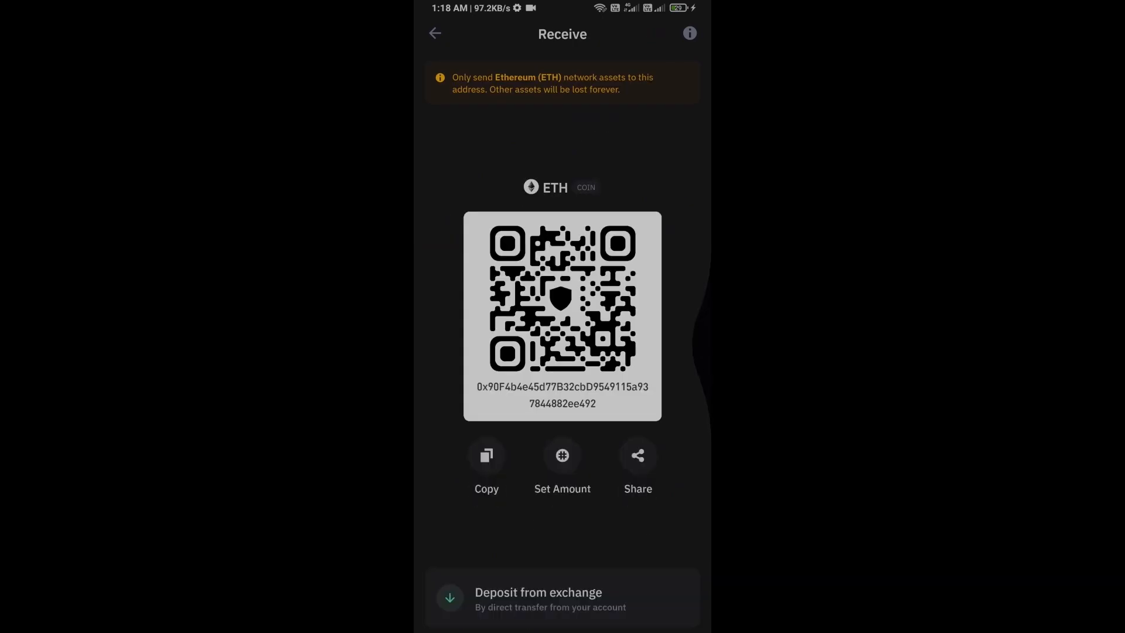
pyautogui.click(435, 33)
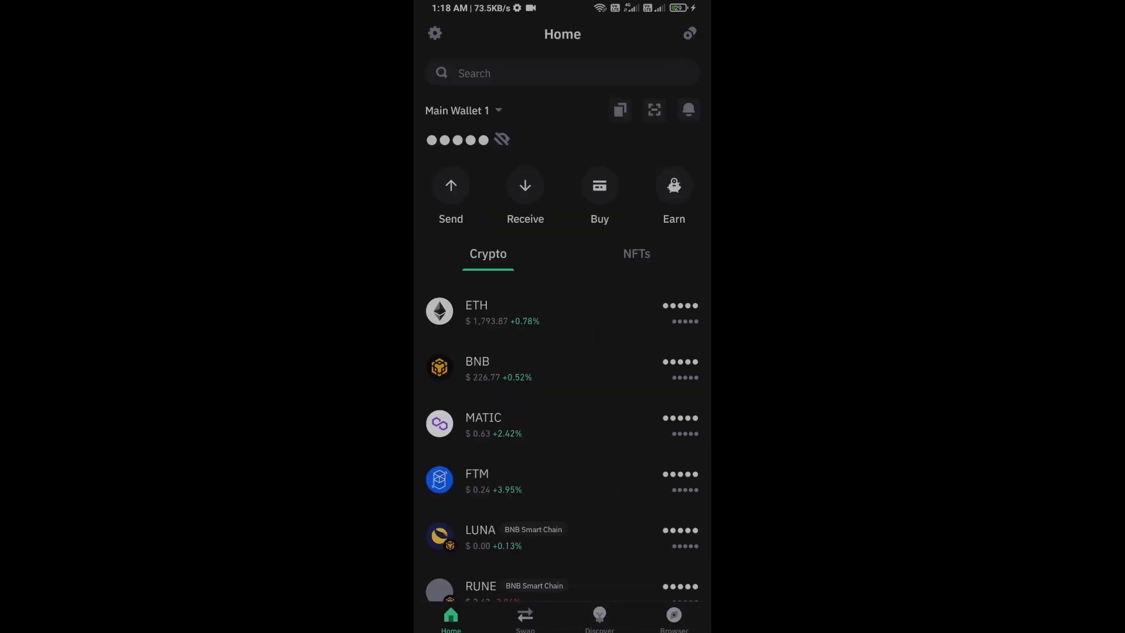
# Step: Open Uniswap Exchange from the Popular list in the dApp browser
pyautogui.click(672, 617)
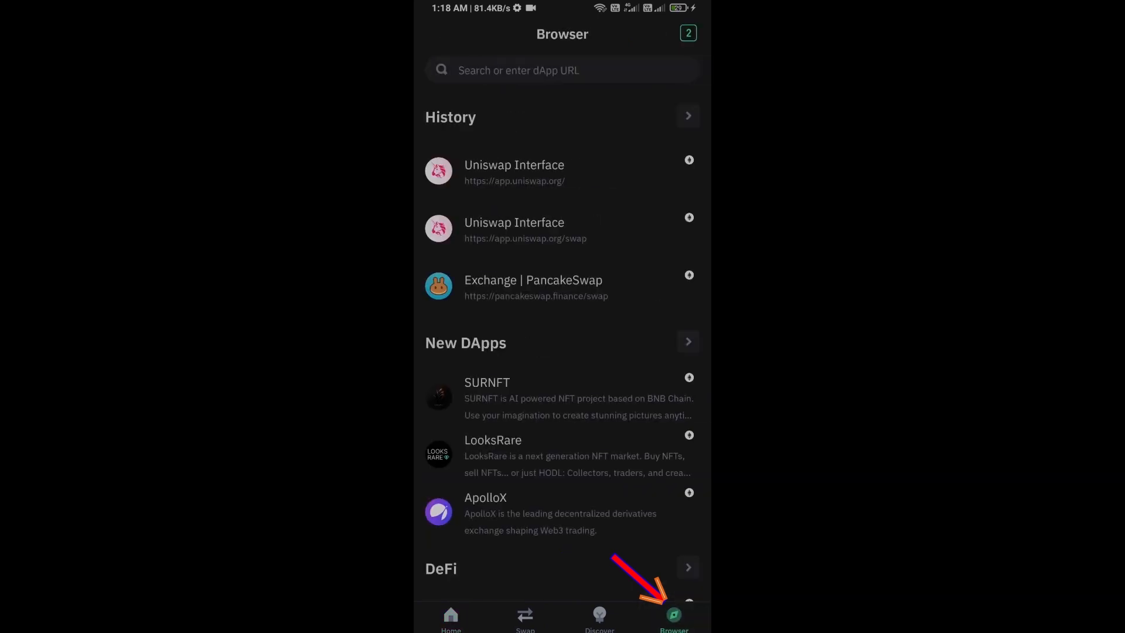
pyautogui.scroll(-3)
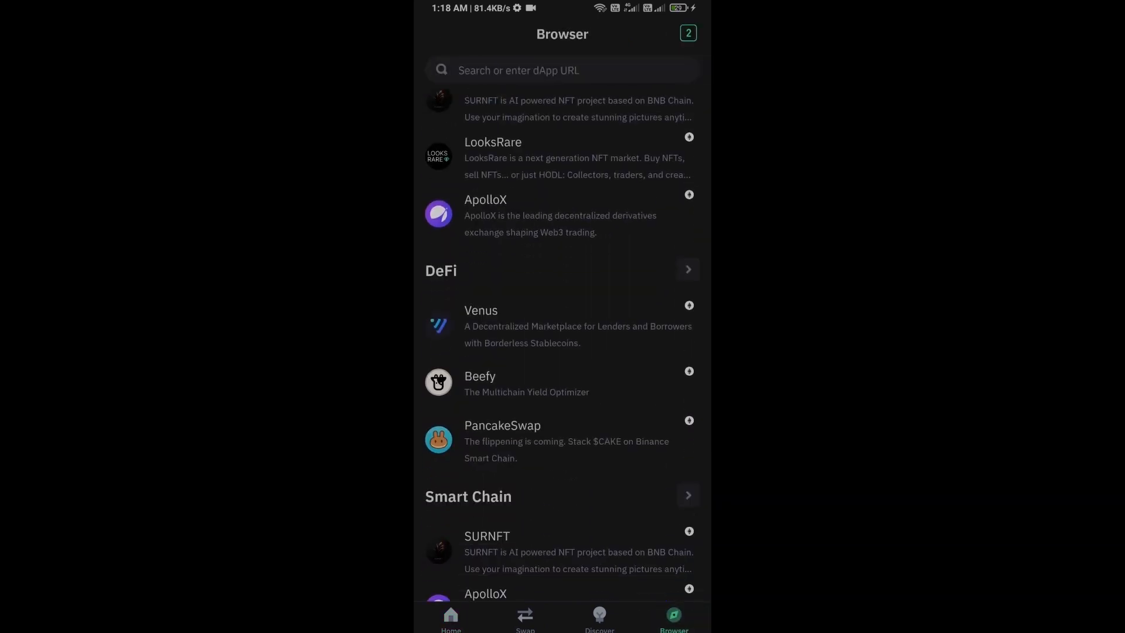
pyautogui.scroll(-3)
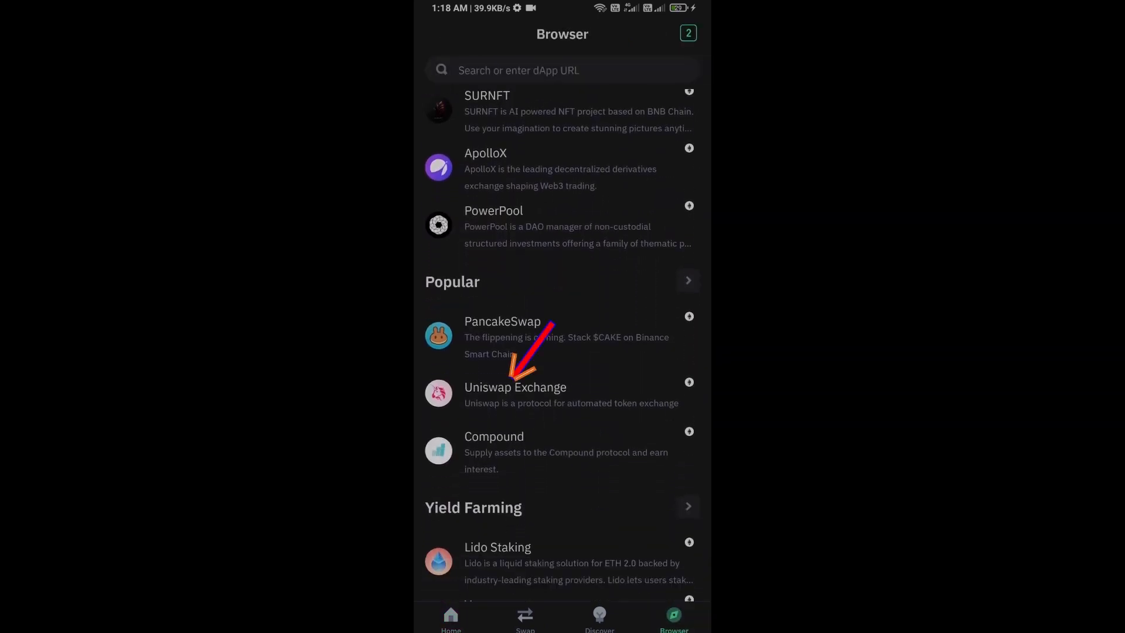
pyautogui.click(514, 387)
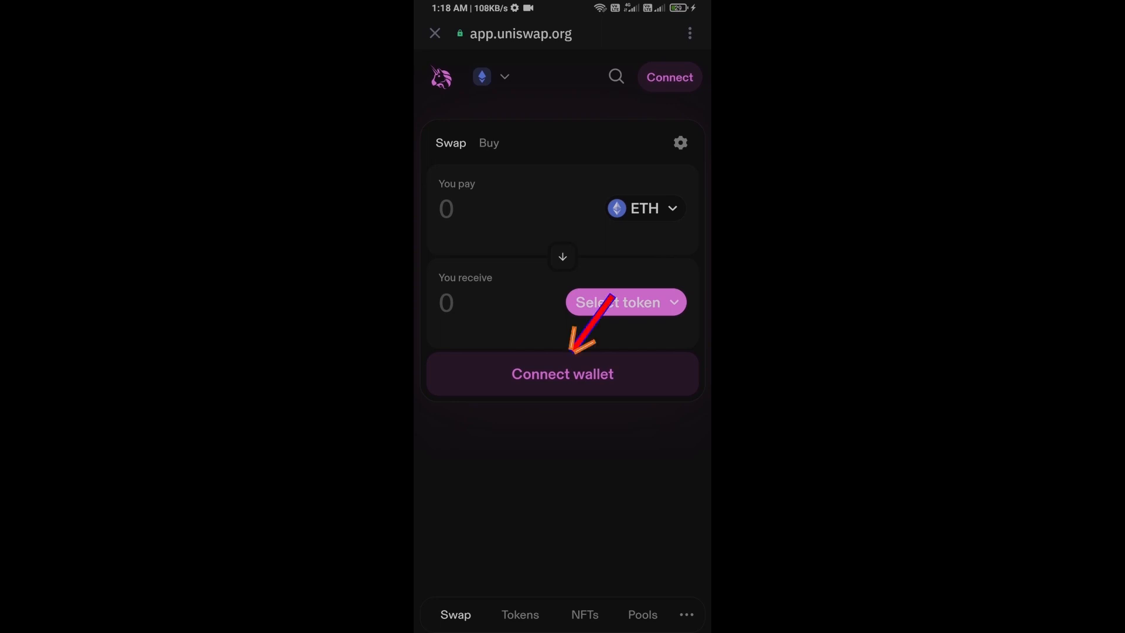
# Step: Connect Trust Wallet to Uniswap on Ethereum, showing the 0.005 ETH balance
pyautogui.click(561, 373)
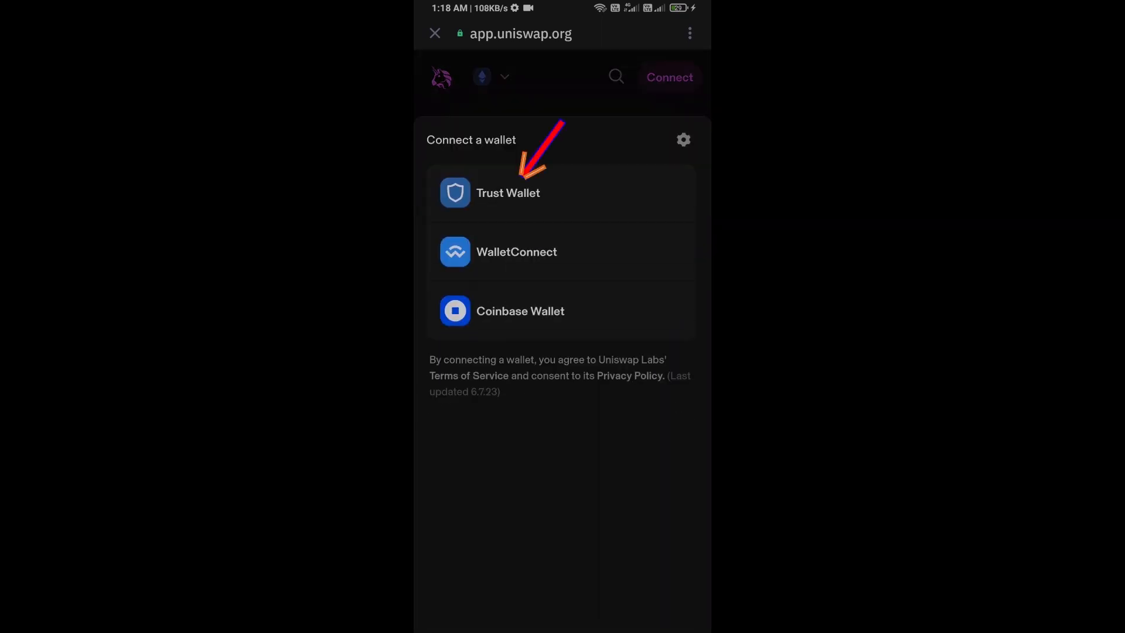
pyautogui.click(507, 192)
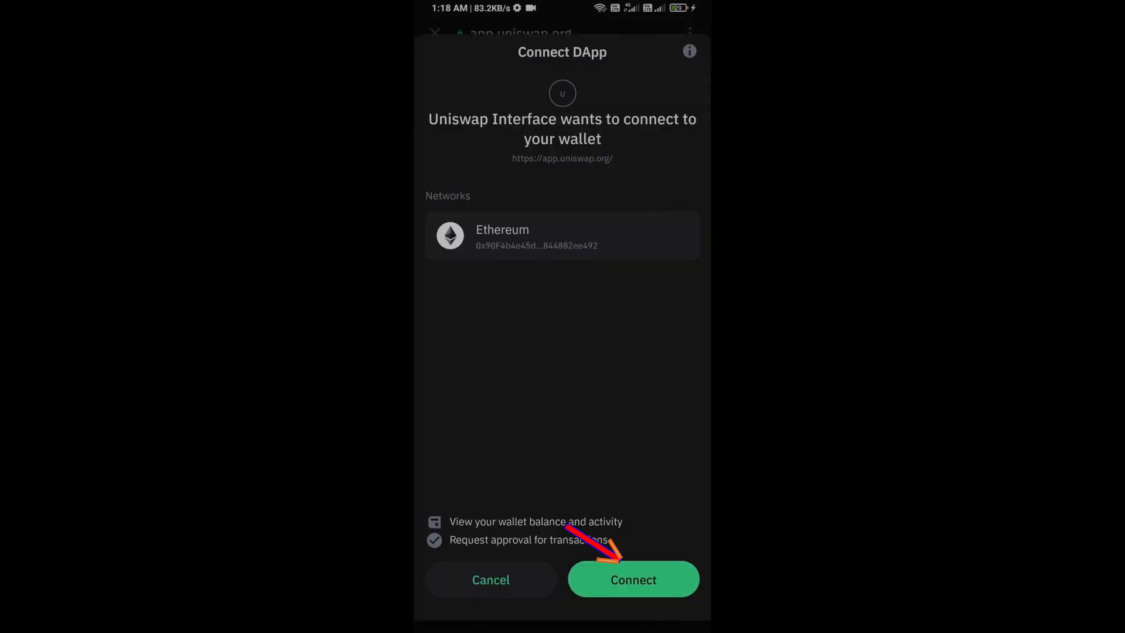
pyautogui.click(632, 579)
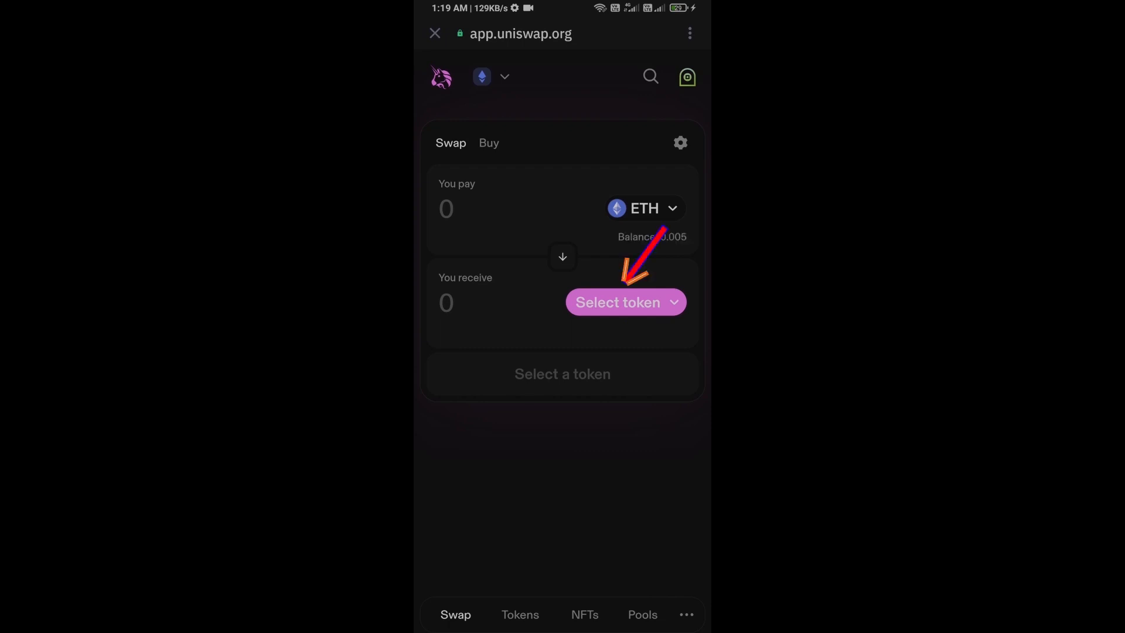
# Step: Make Blendr Network the receive token via its pasted contract address, accepting the warning
pyautogui.click(614, 302)
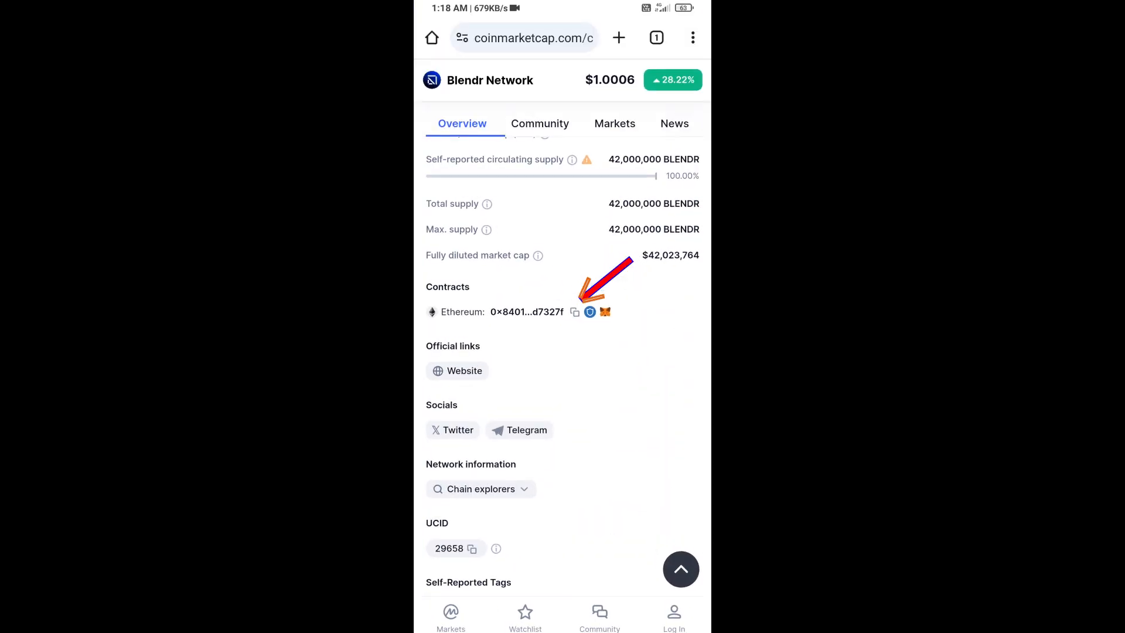
pyautogui.click(575, 311)
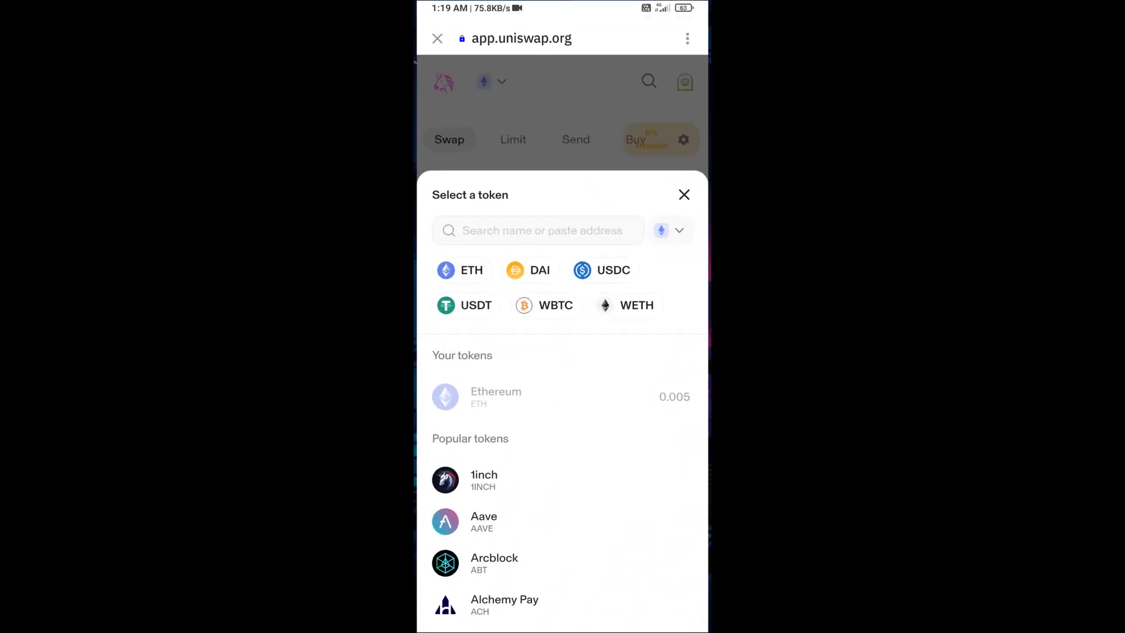
pyautogui.write('96272659D9C01cB08DD7327F')
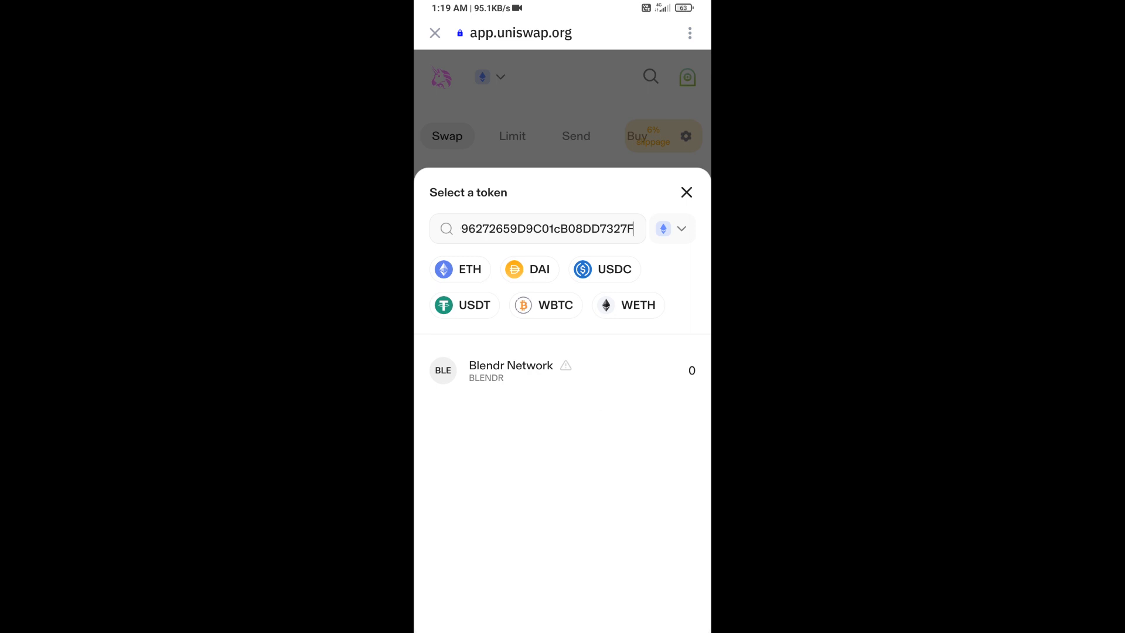
pyautogui.click(510, 370)
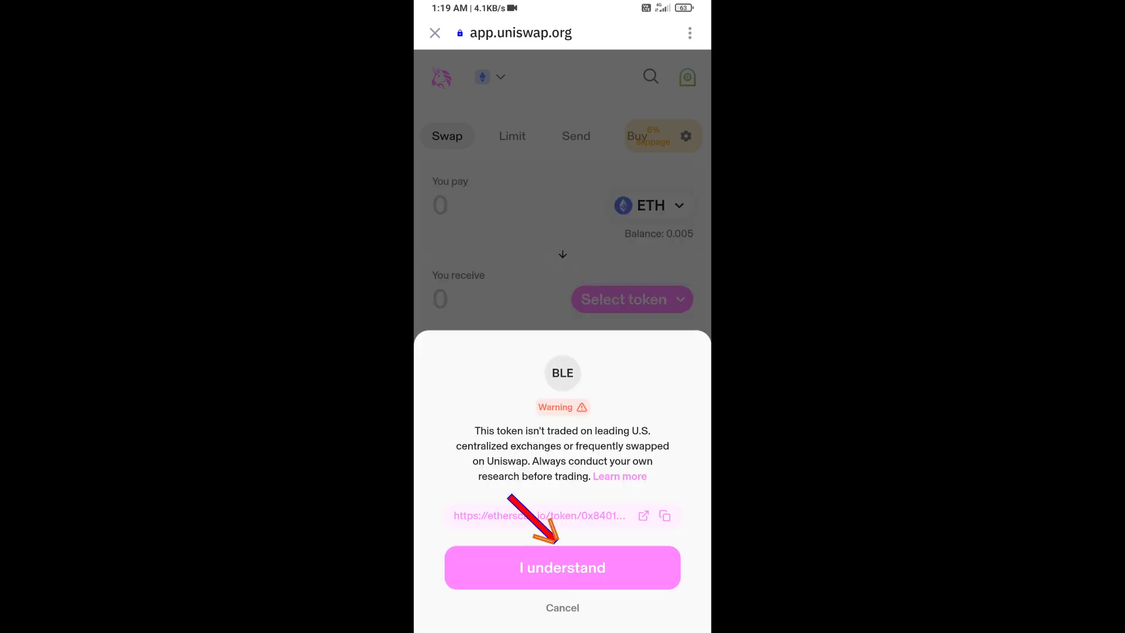
pyautogui.click(563, 566)
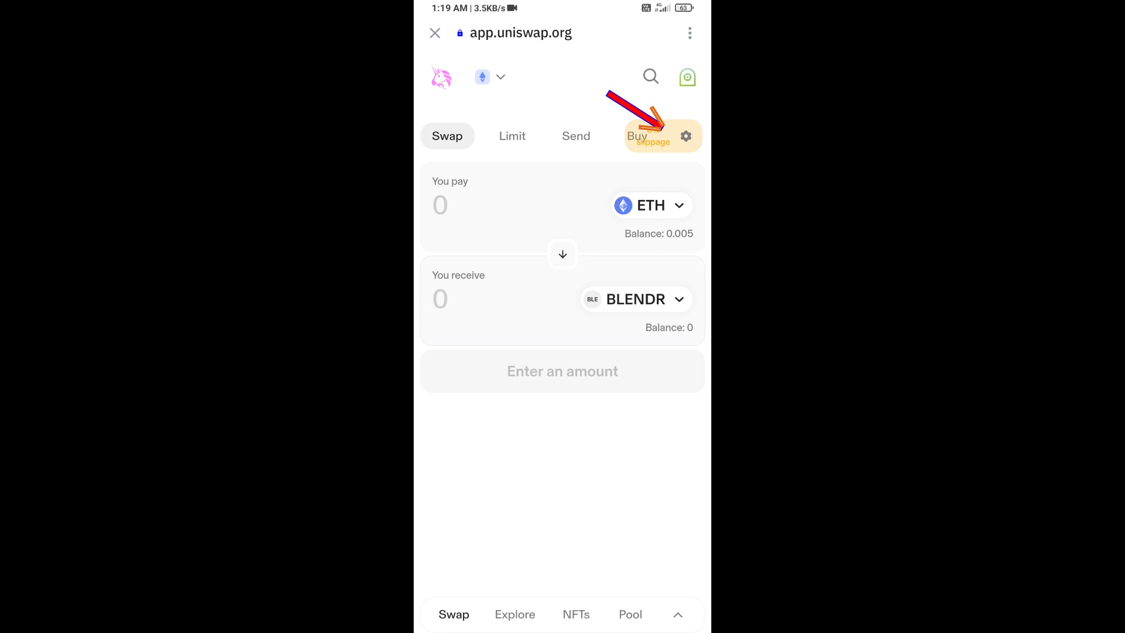
# Step: Enter 6% as the swap slippage tolerance and close Settings
pyautogui.click(685, 135)
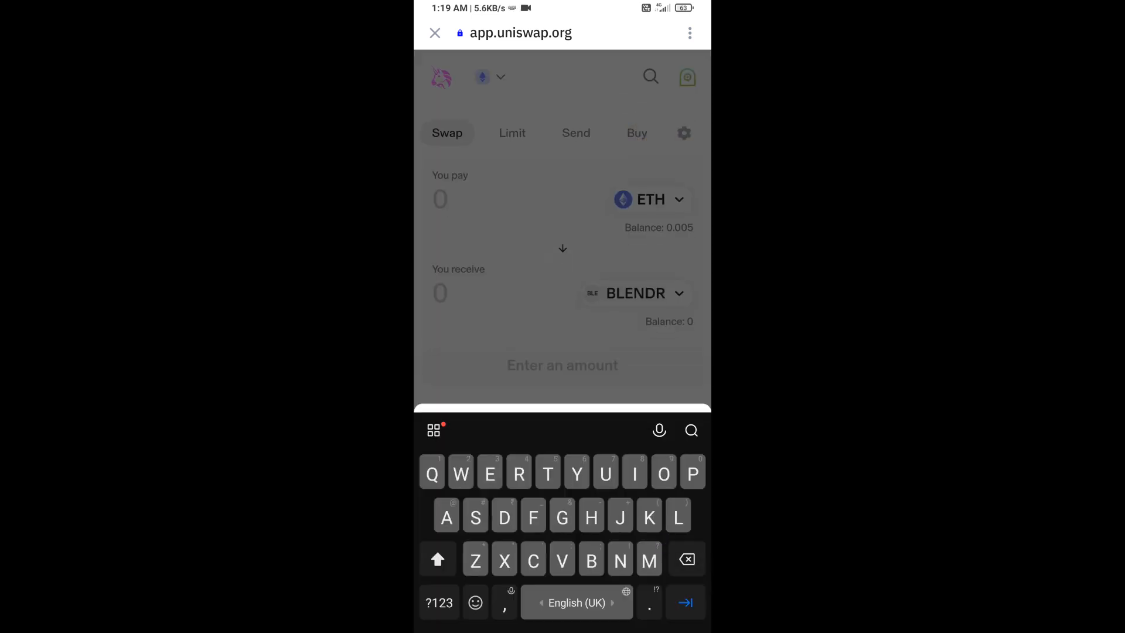
pyautogui.click(684, 133)
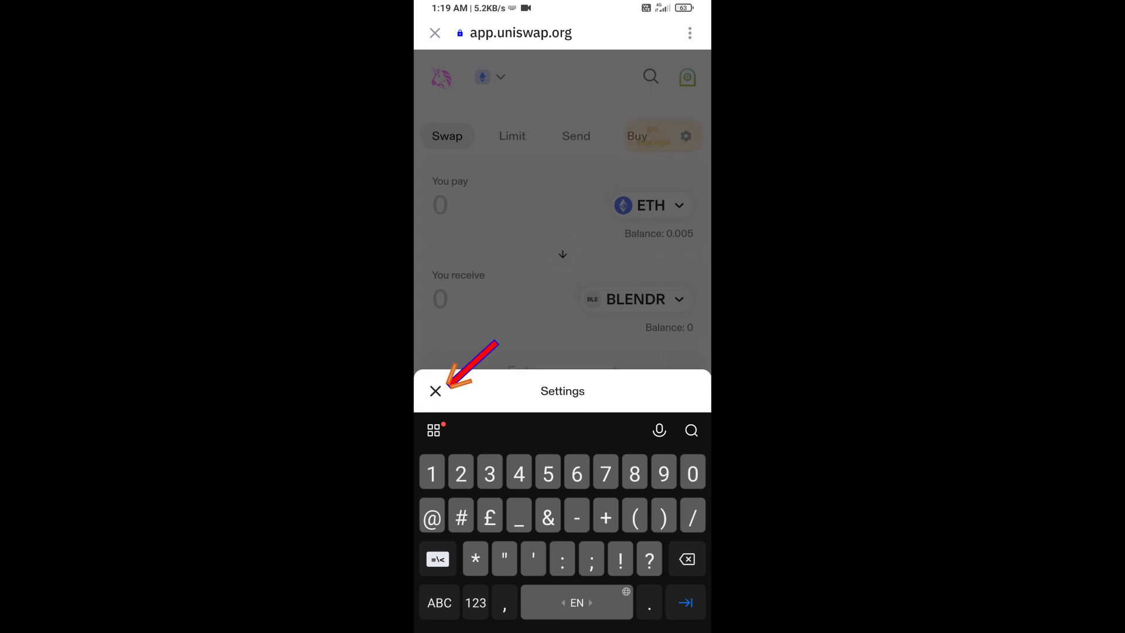
pyautogui.click(435, 391)
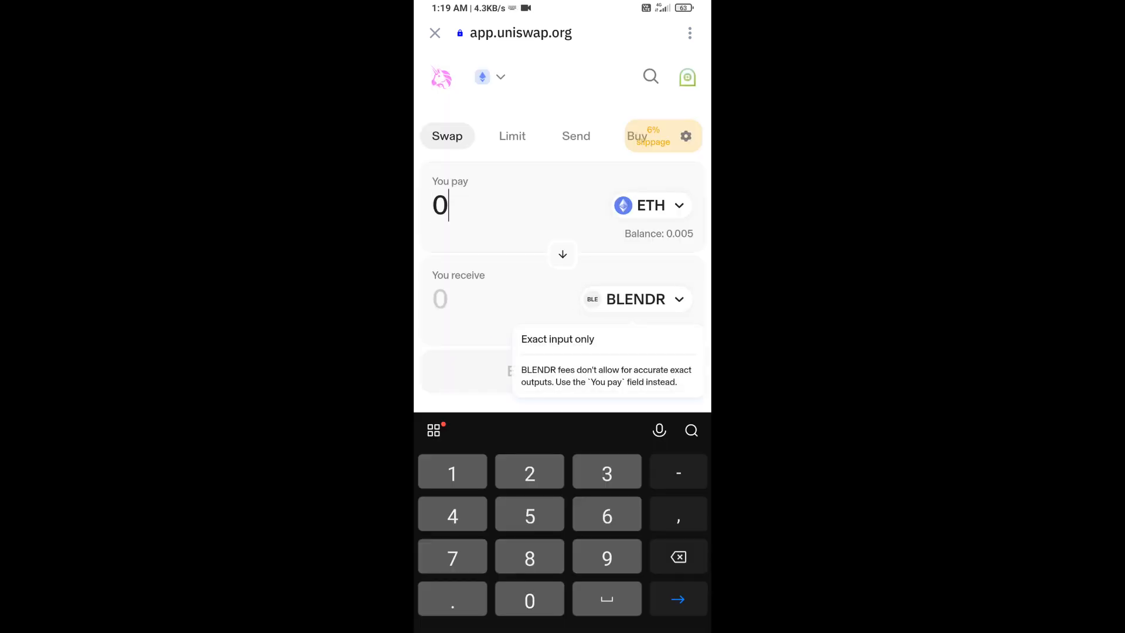
# Step: Enter the ETH pay amount for about 18.5 BLENDR, review, and confirm the swap
pyautogui.write('0.005')
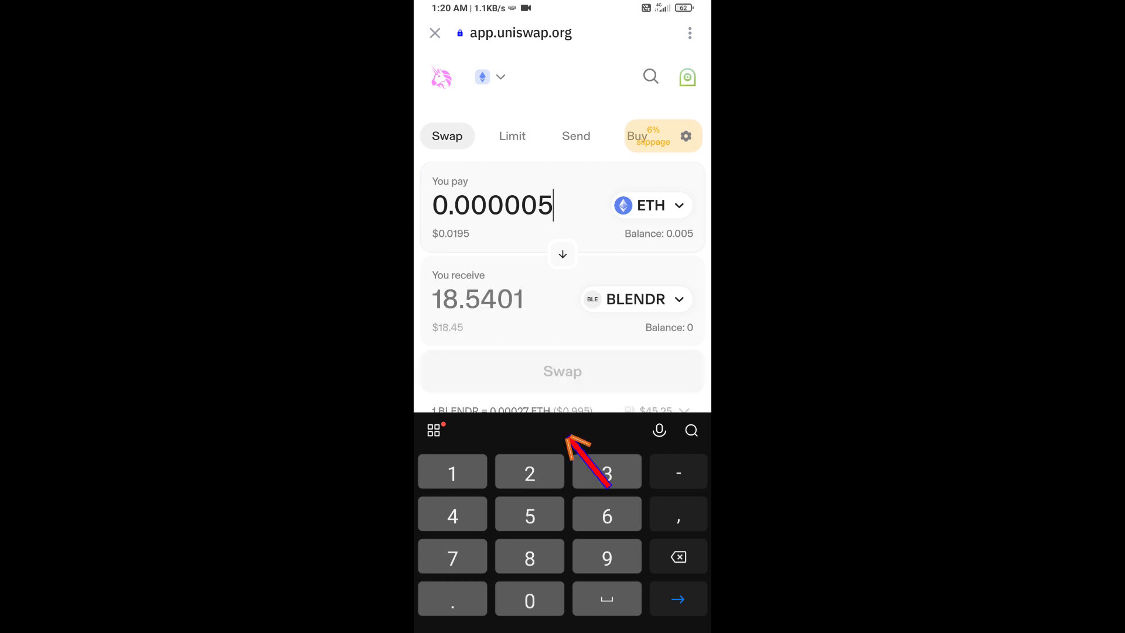
pyautogui.click(563, 371)
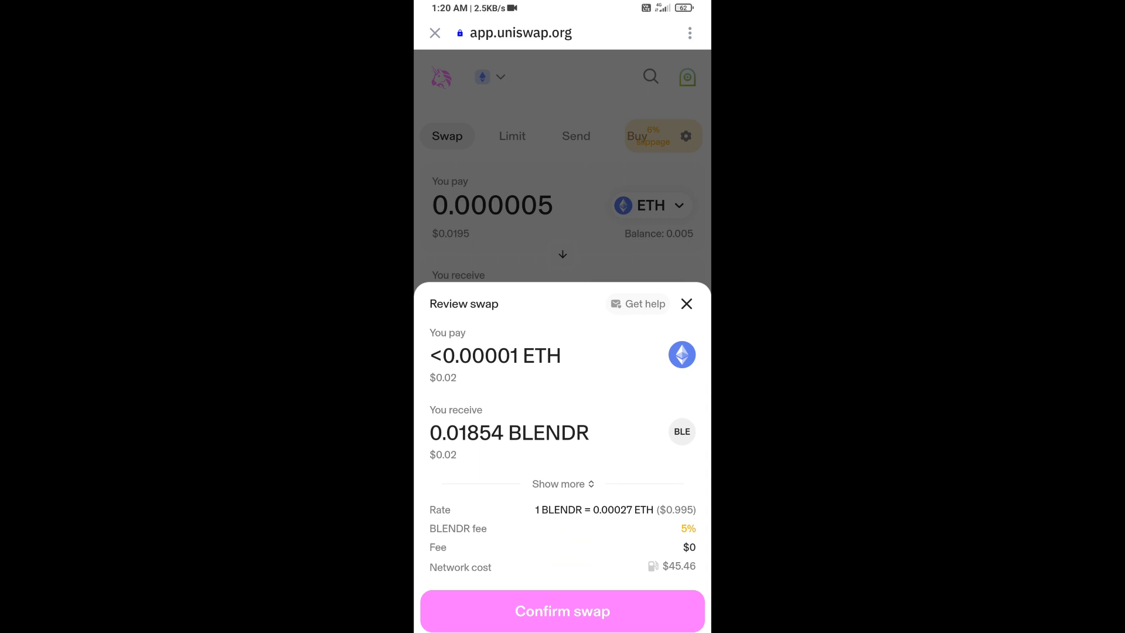
pyautogui.click(562, 611)
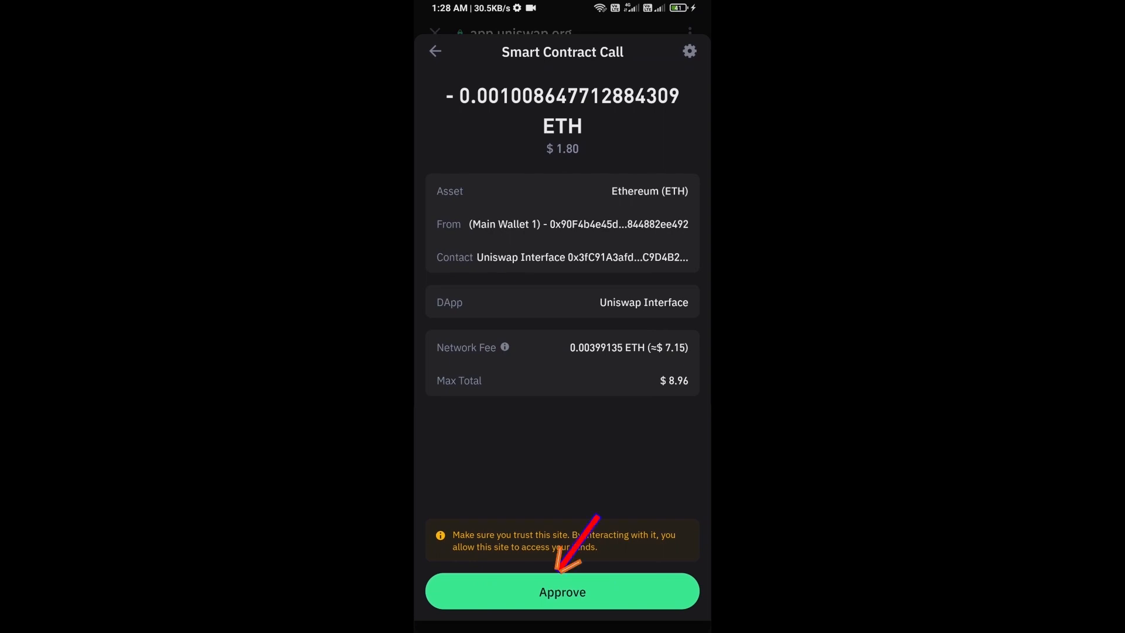
# Step: Approve Uniswap's smart contract call and go back to the wallet home coin list
pyautogui.click(562, 591)
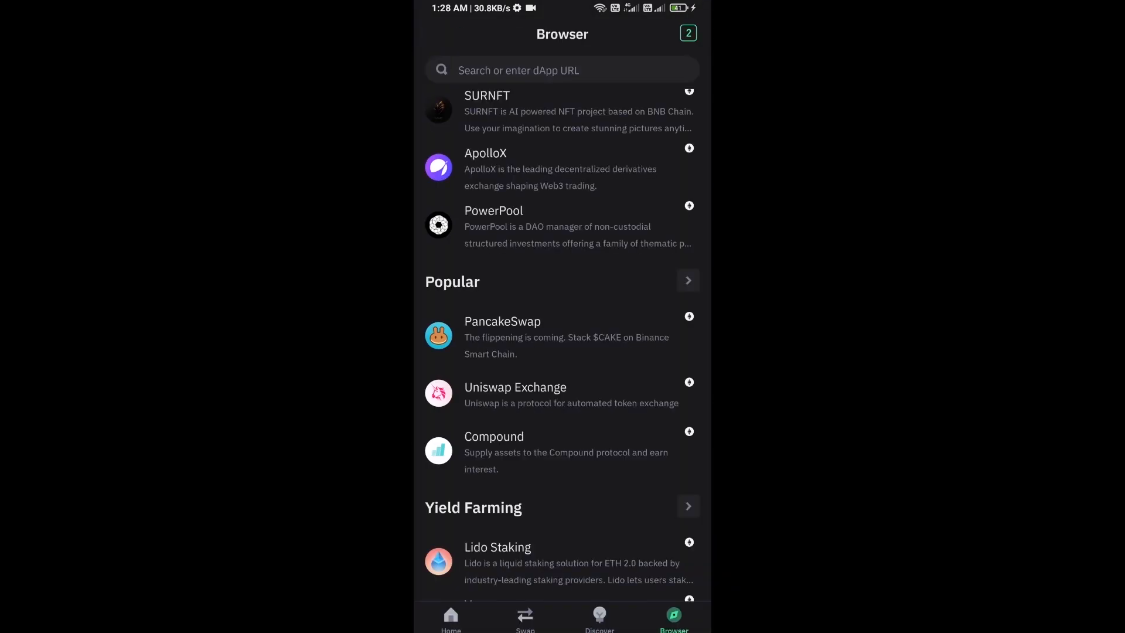
pyautogui.click(450, 620)
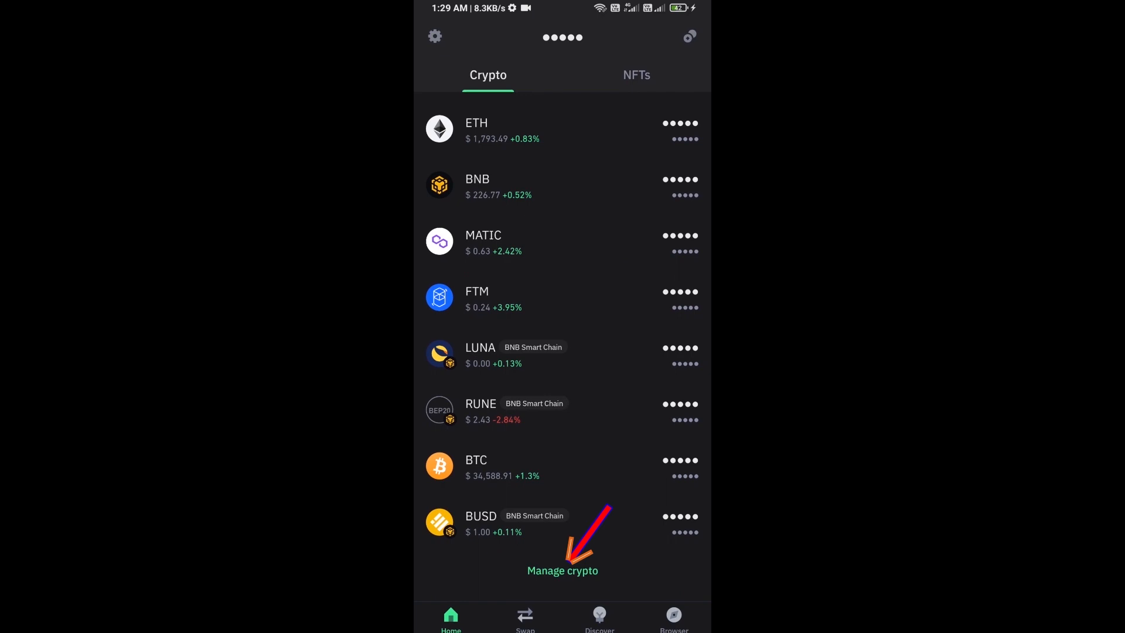
# Step: Import Blendr Network (BLENDR) as a custom token by pasting its Ethereum contract address
pyautogui.click(562, 570)
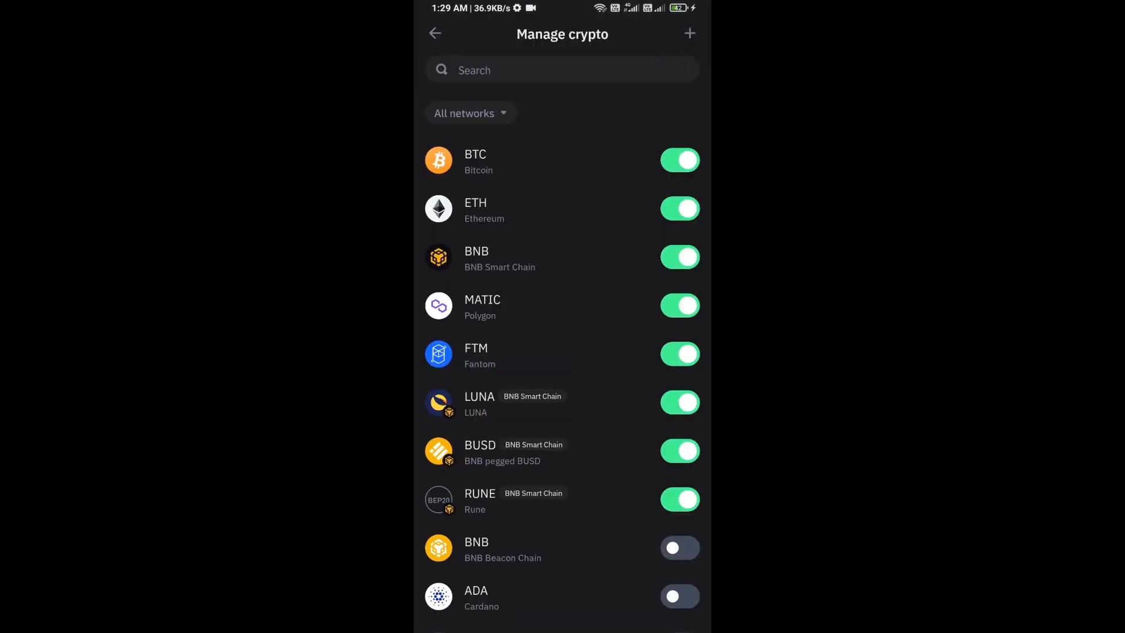
pyautogui.click(688, 32)
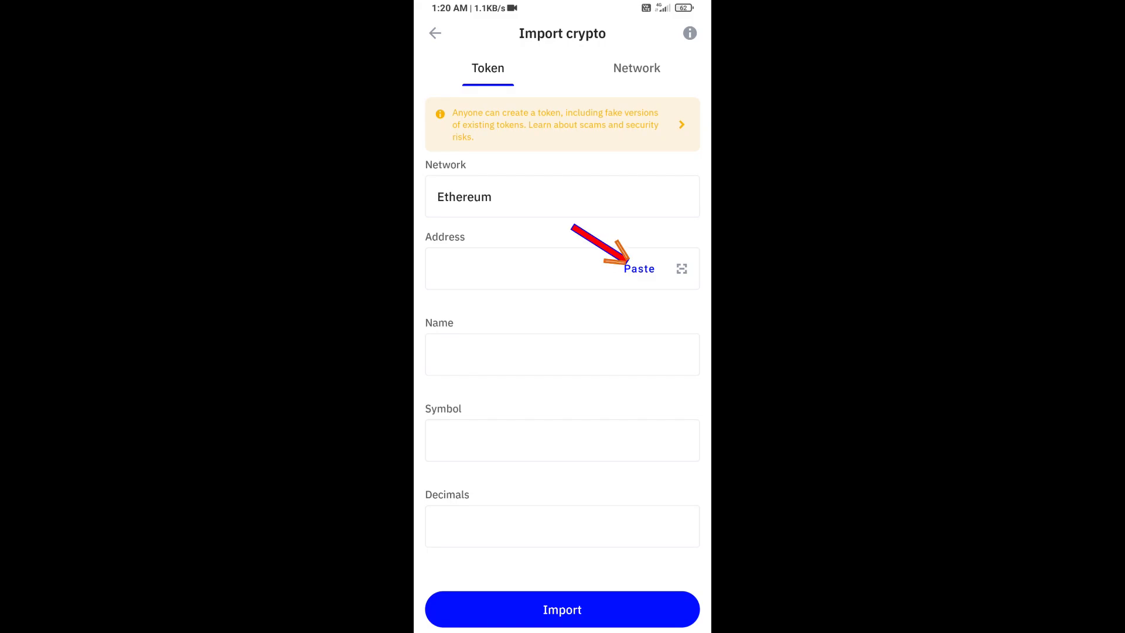
pyautogui.click(637, 268)
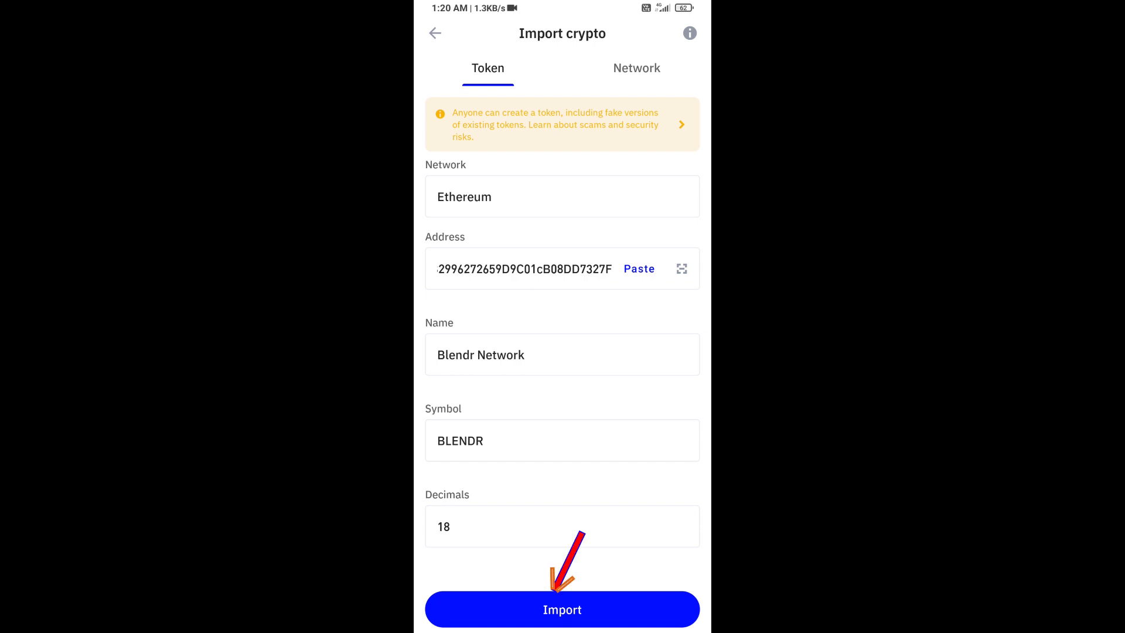
pyautogui.click(562, 609)
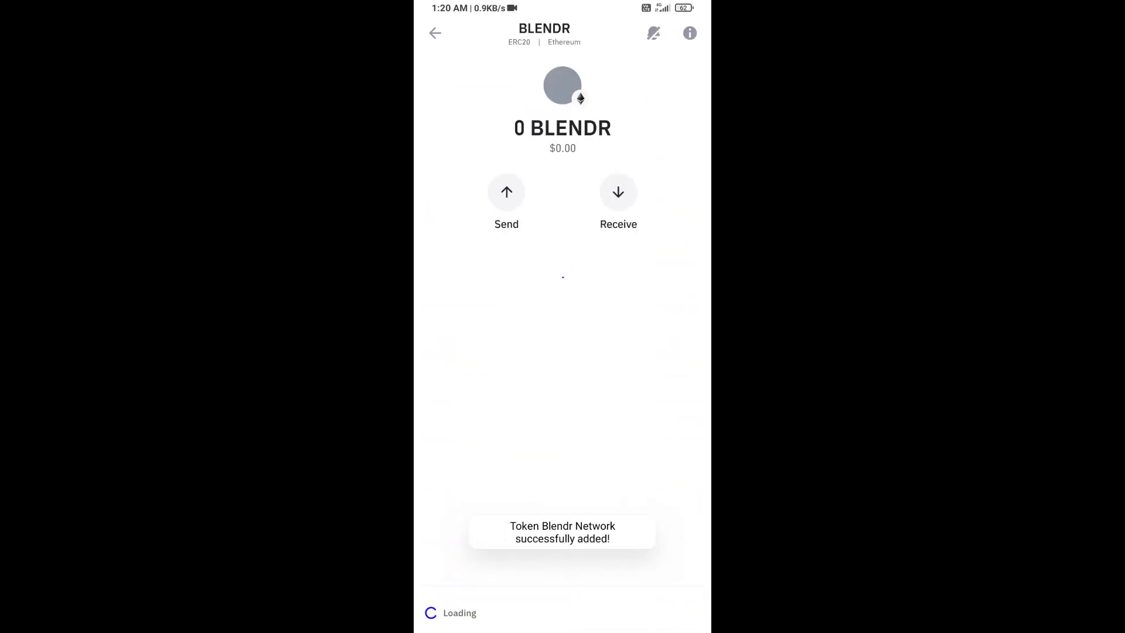